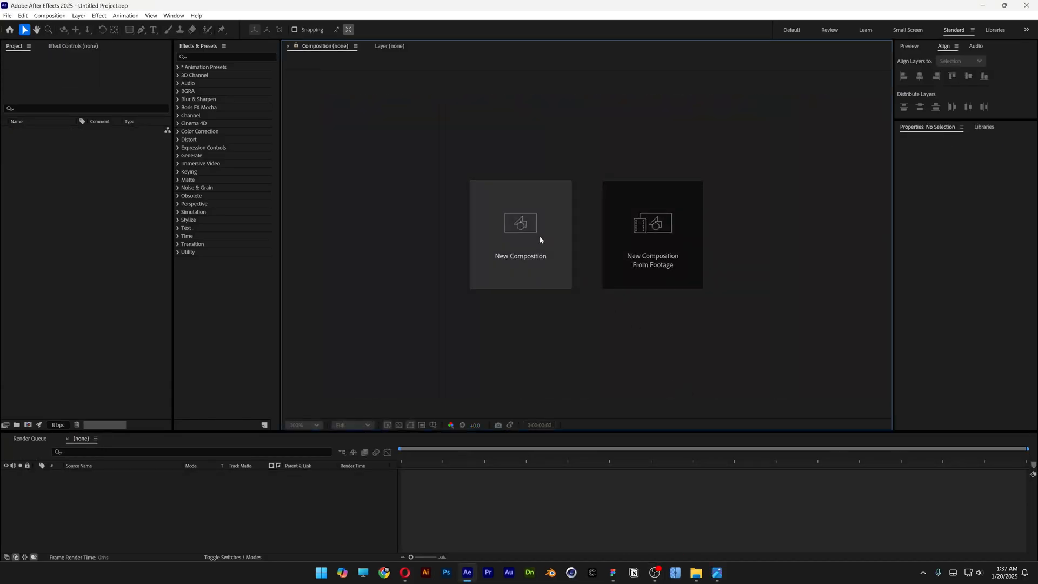
# Step: Create the Heatmap composition at HD 1920x1080, 25 fps and place the studio clip in it
pyautogui.click(520, 234)
pyautogui.write('Heatmap')
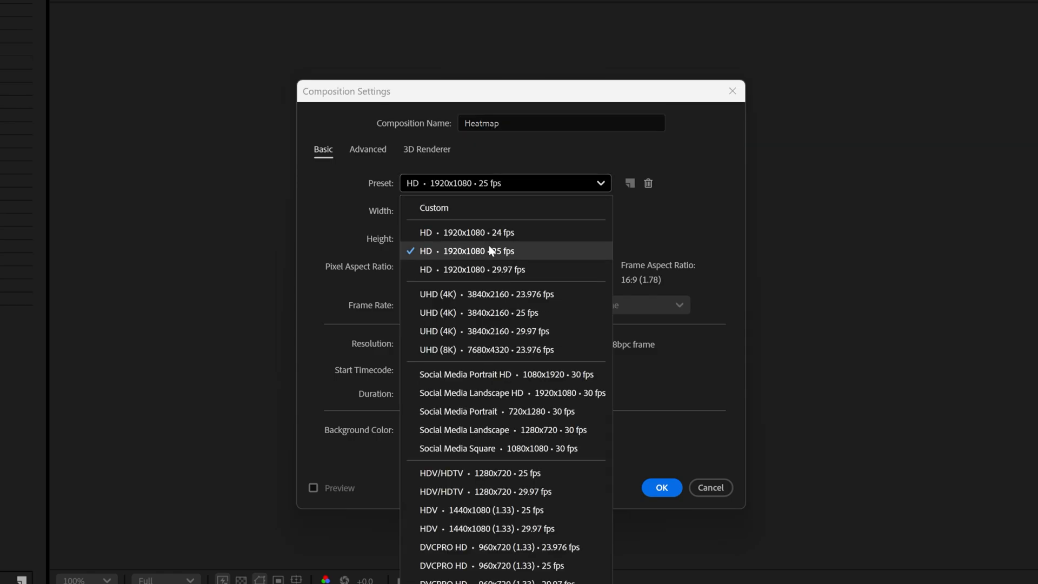
pyautogui.click(476, 250)
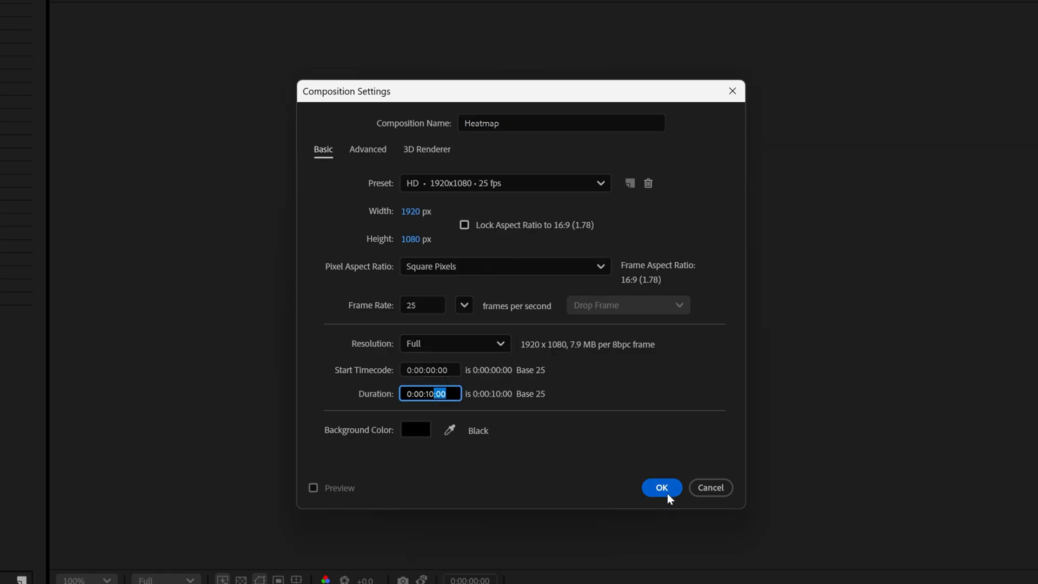
pyautogui.click(662, 488)
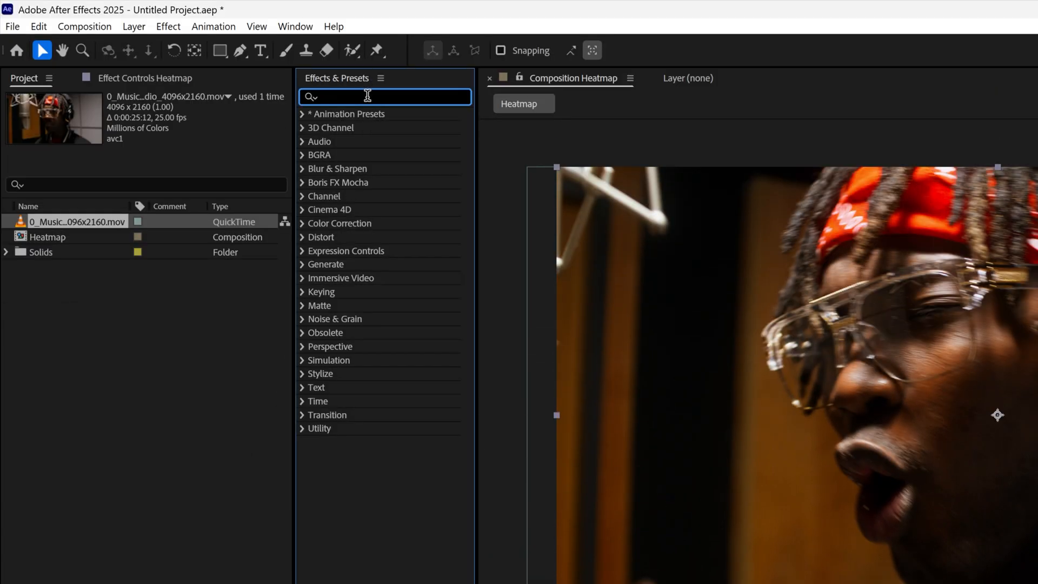
# Step: Apply Tint, Invert and an S-shaped Curves adjustment so the clip reads as a contrasty negative
pyautogui.write('tint')
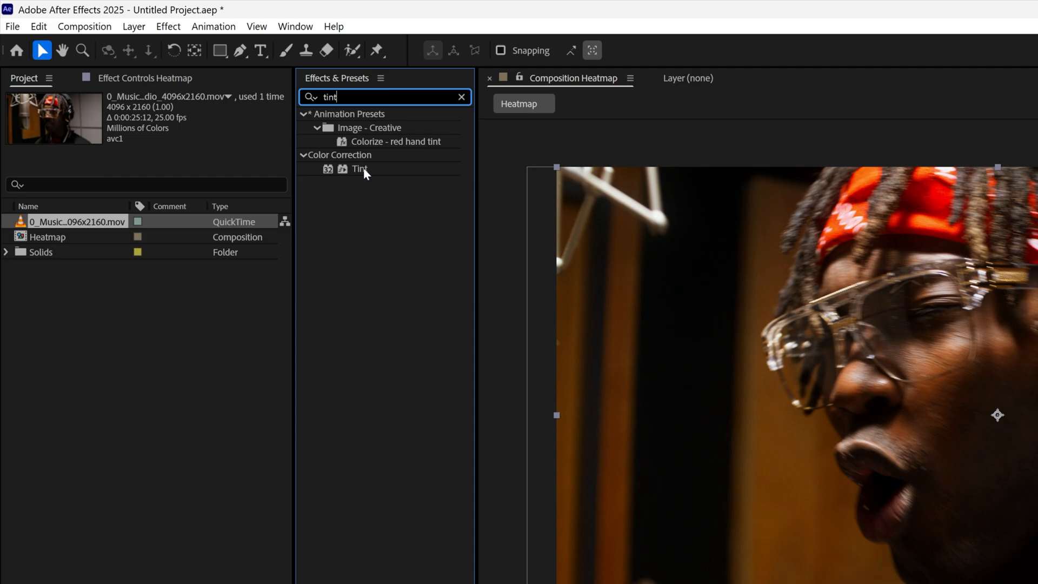
pyautogui.doubleClick(359, 170)
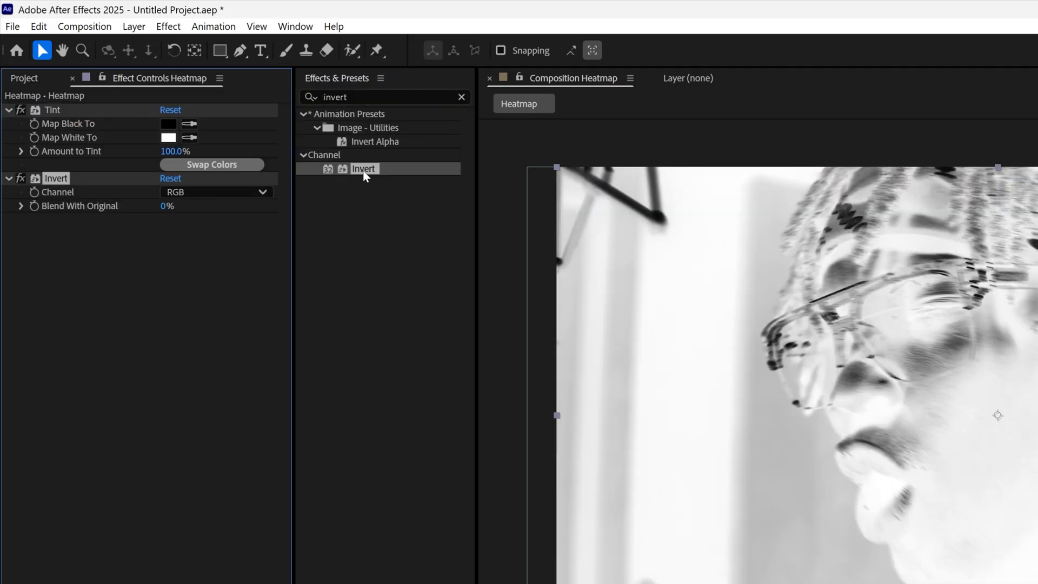
pyautogui.write('curve')
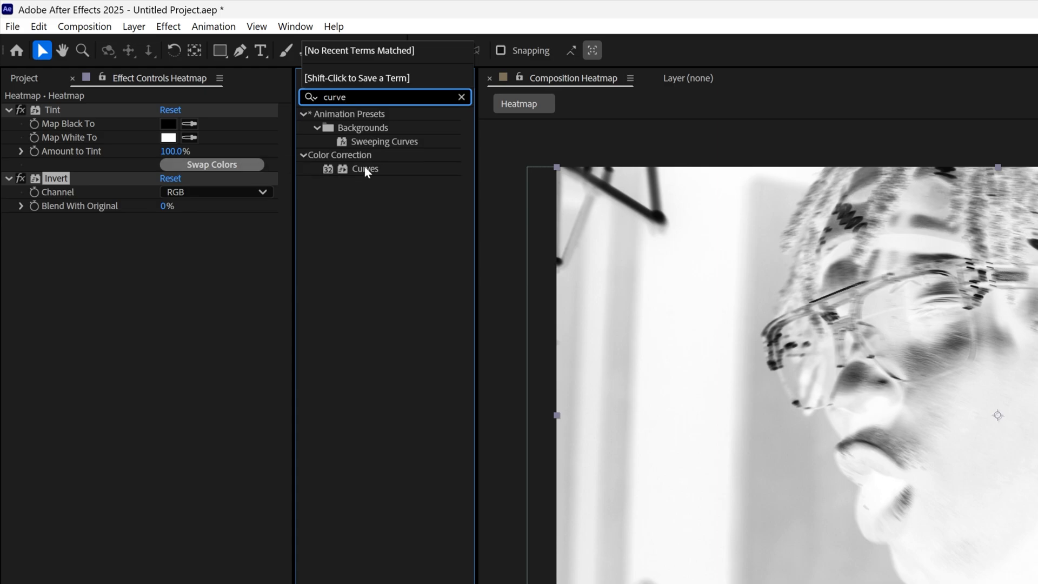
pyautogui.doubleClick(364, 168)
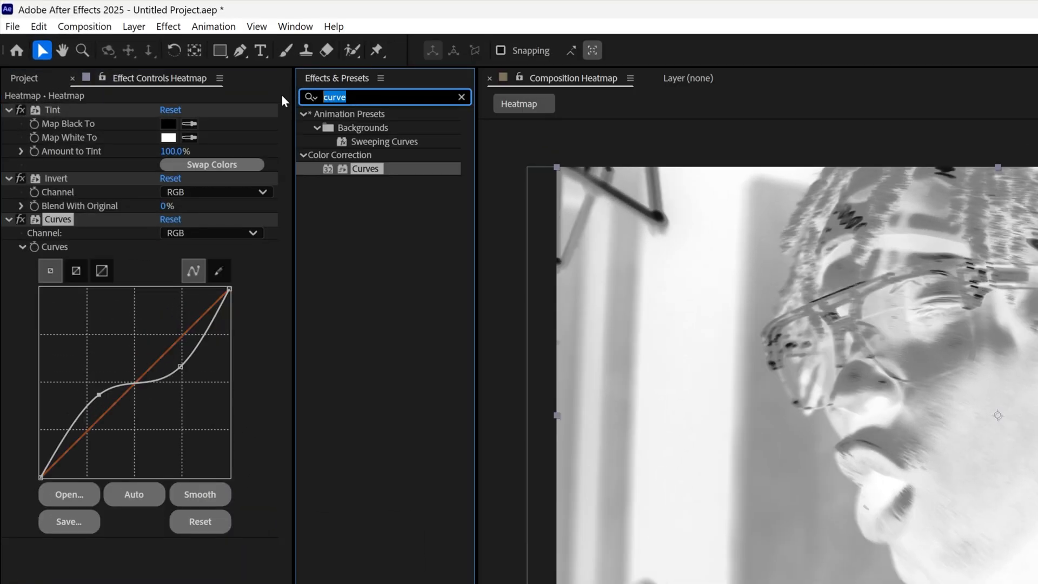
# Step: Add a Noise effect at 20% to the layer
pyautogui.write('noise')
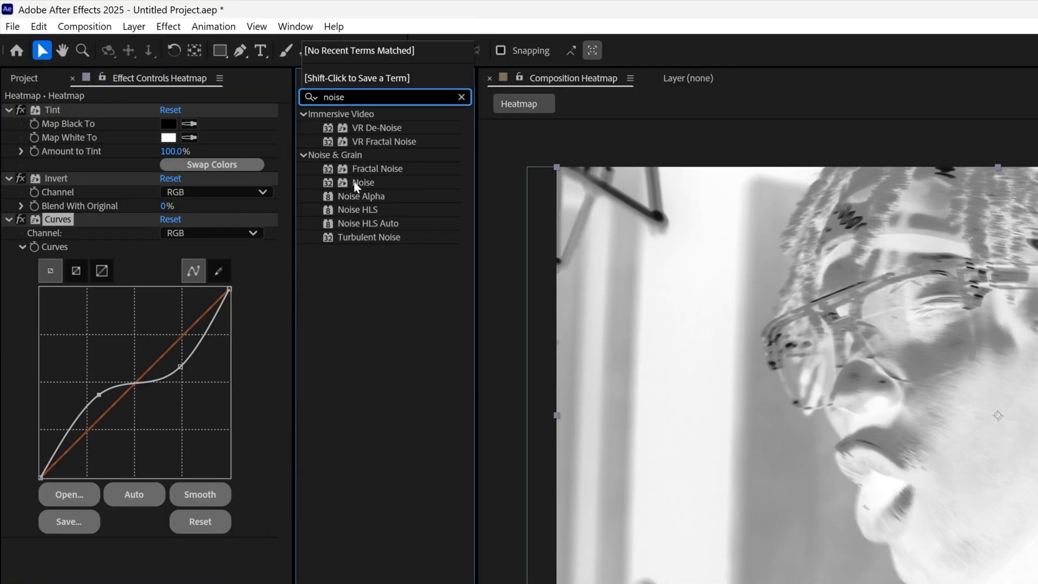
pyautogui.doubleClick(363, 181)
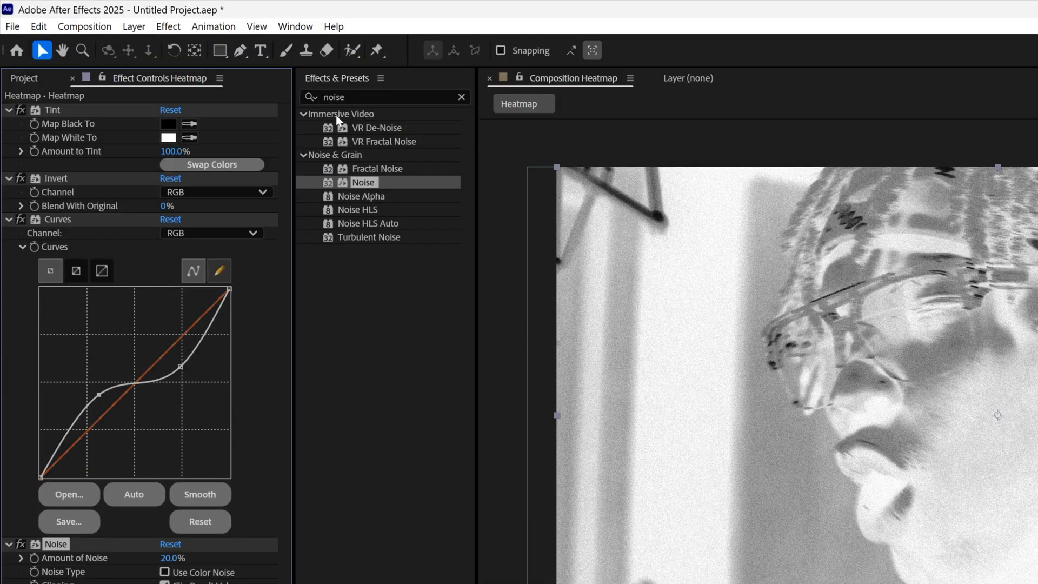
# Step: Add Brightness & Contrast at brightness -80, contrast 100, then duplicate it for a second pass
pyautogui.write('contrast')
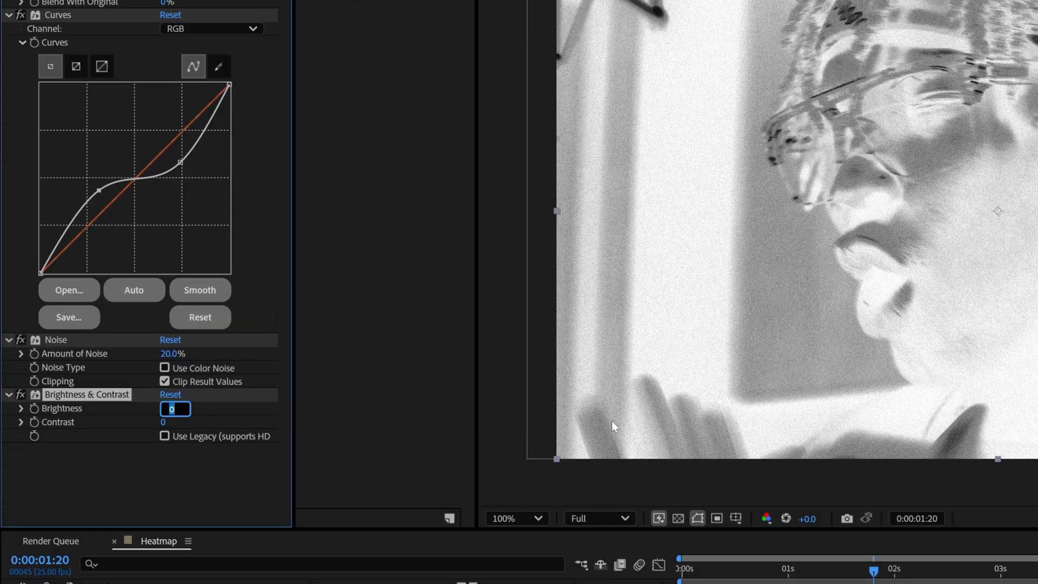
pyautogui.write('-80')
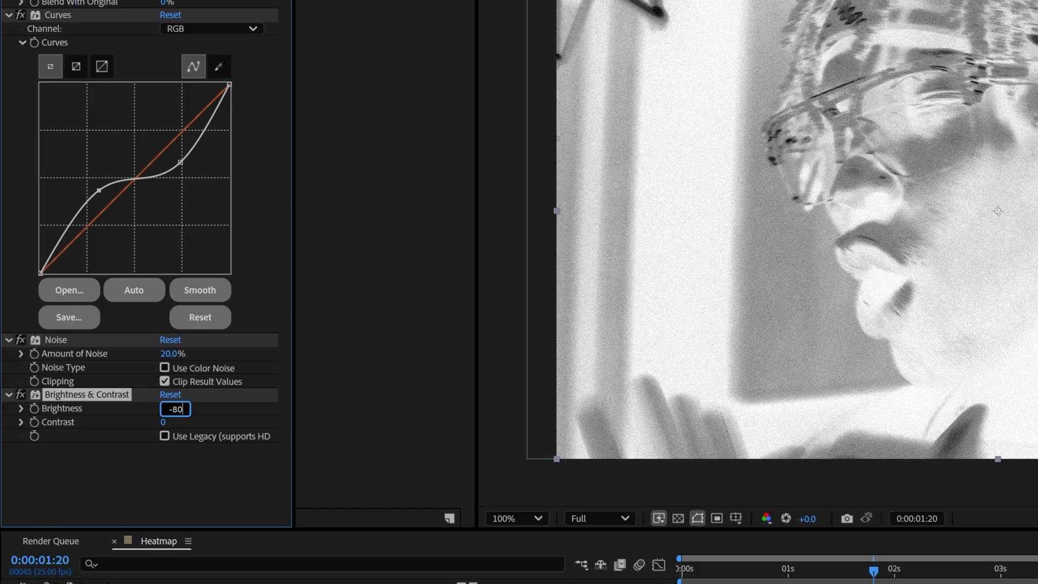
pyautogui.write('100')
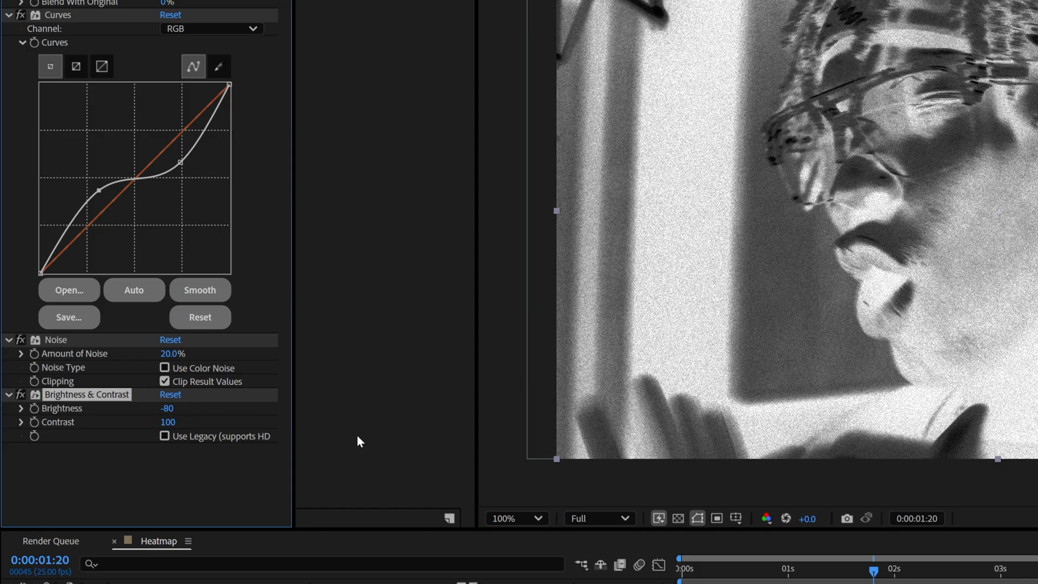
pyautogui.moveTo(101, 400)
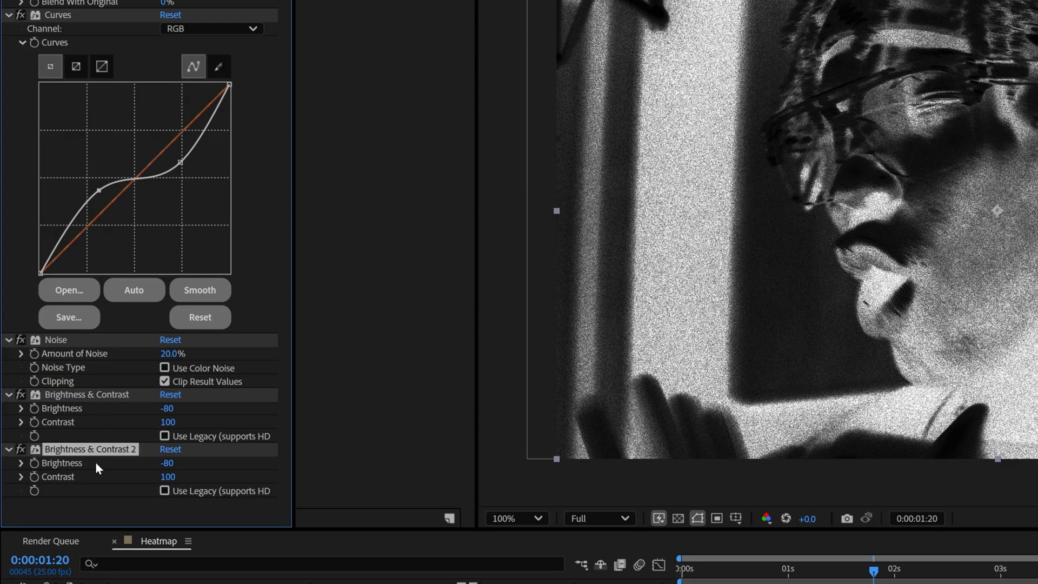
pyautogui.doubleClick(167, 463)
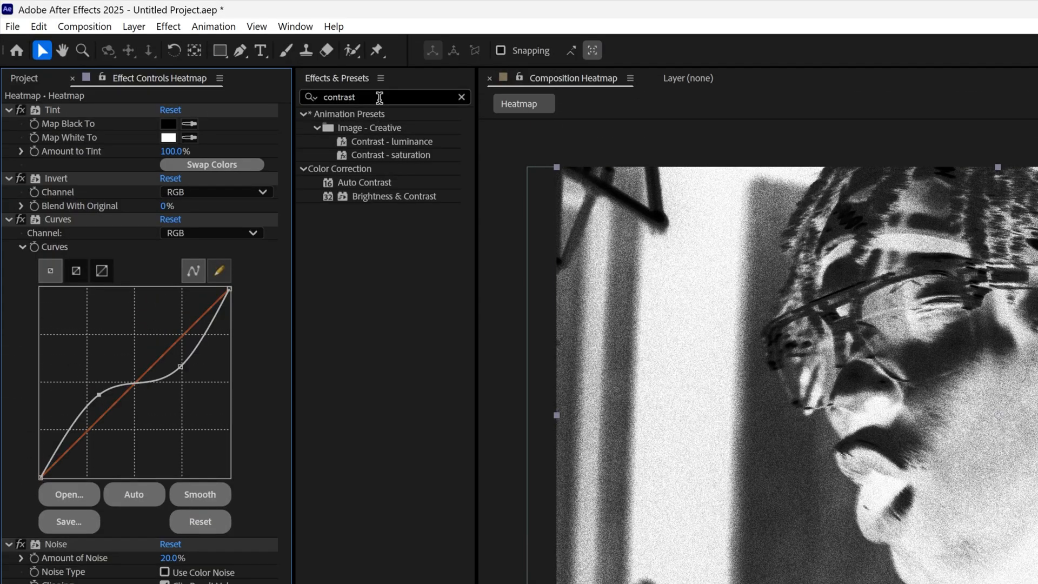
# Step: Apply Colorama and set the first Output Cycle stop to black
pyautogui.write('colorama')
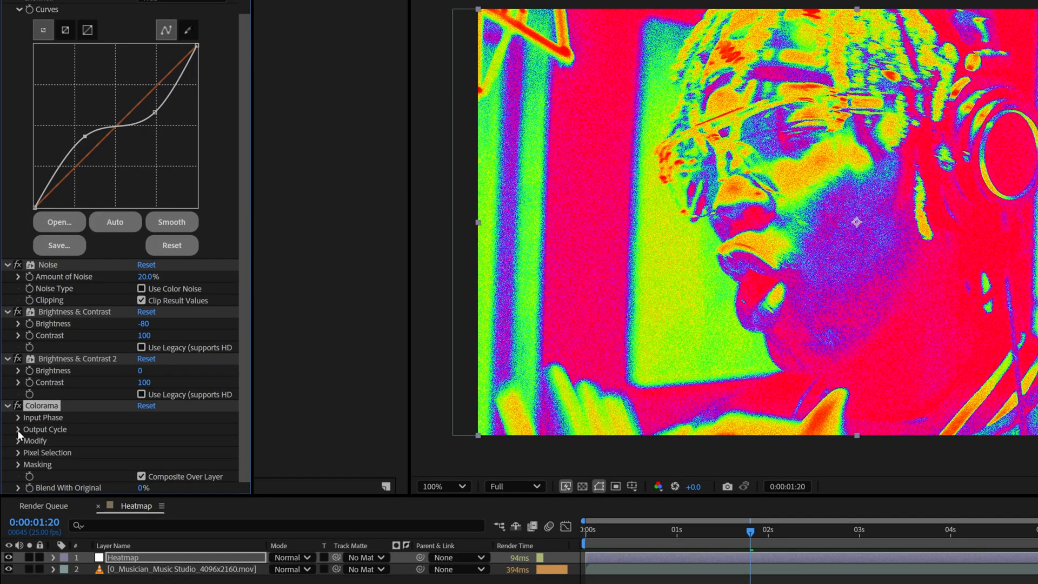
pyautogui.click(18, 430)
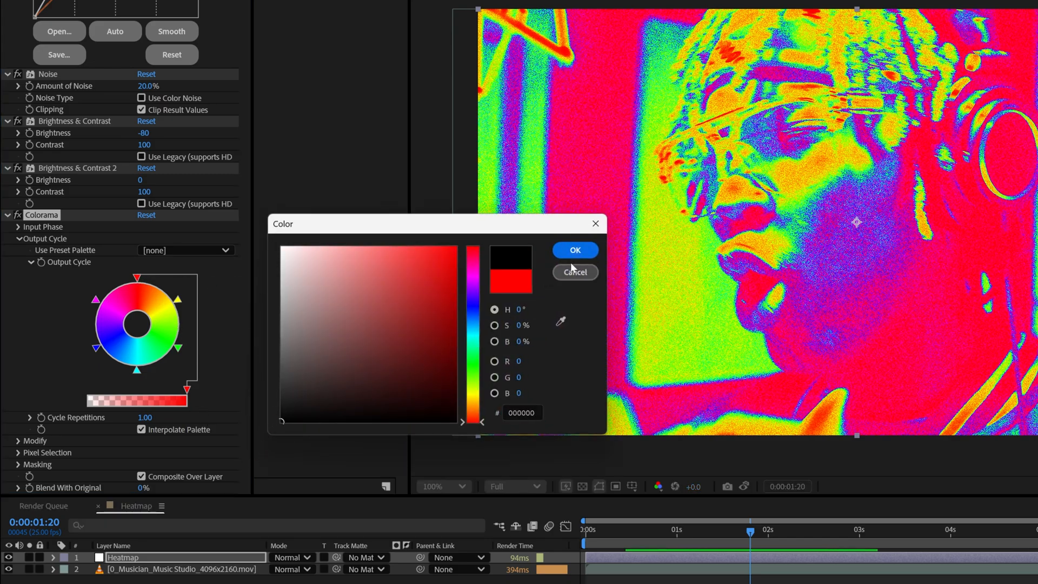
pyautogui.click(575, 250)
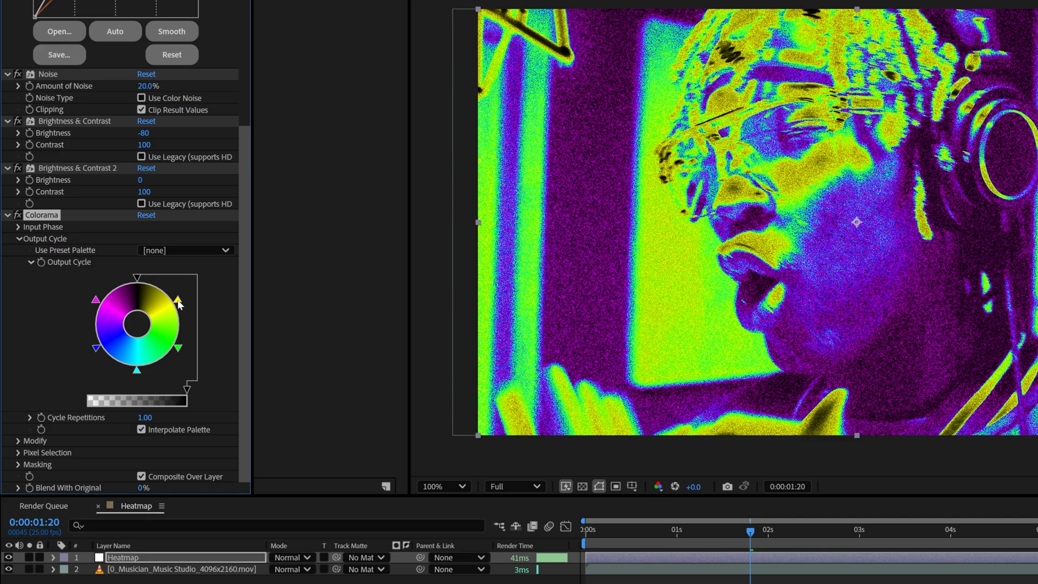
# Step: Set the remaining cycle stops to purple, orange and white for the heatmap look
pyautogui.doubleClick(188, 402)
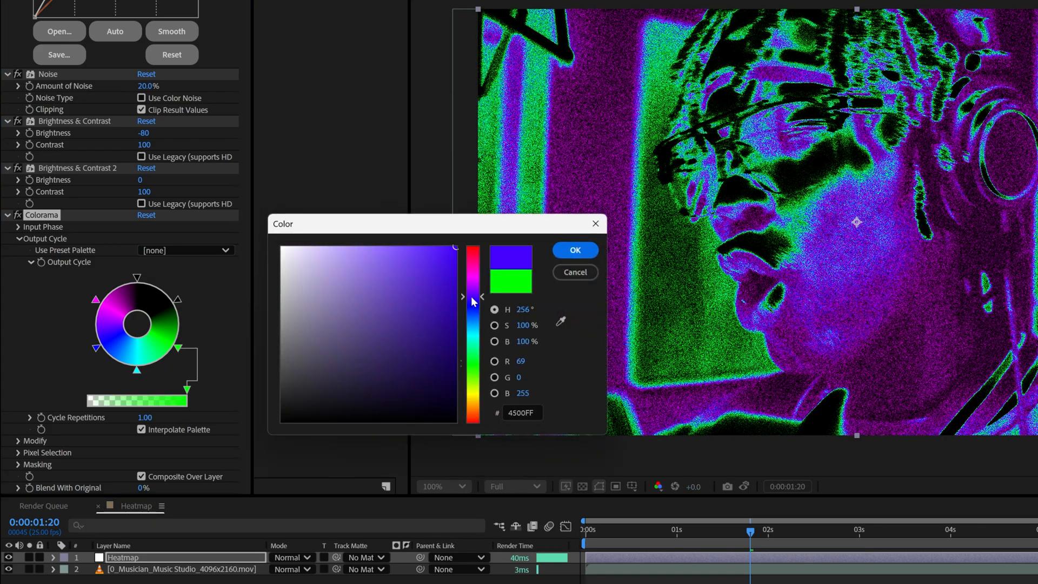
pyautogui.click(428, 255)
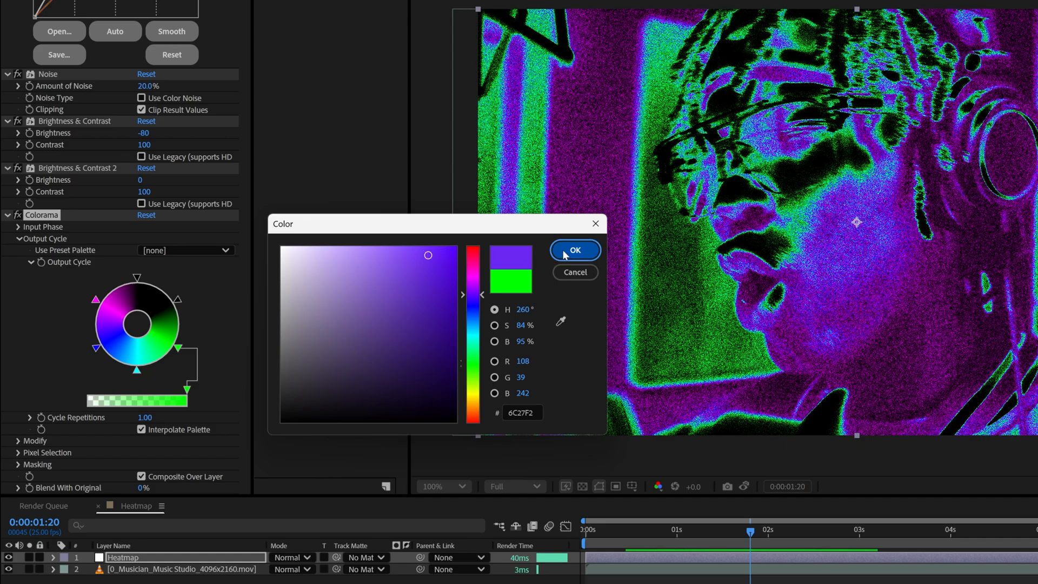
pyautogui.click(573, 250)
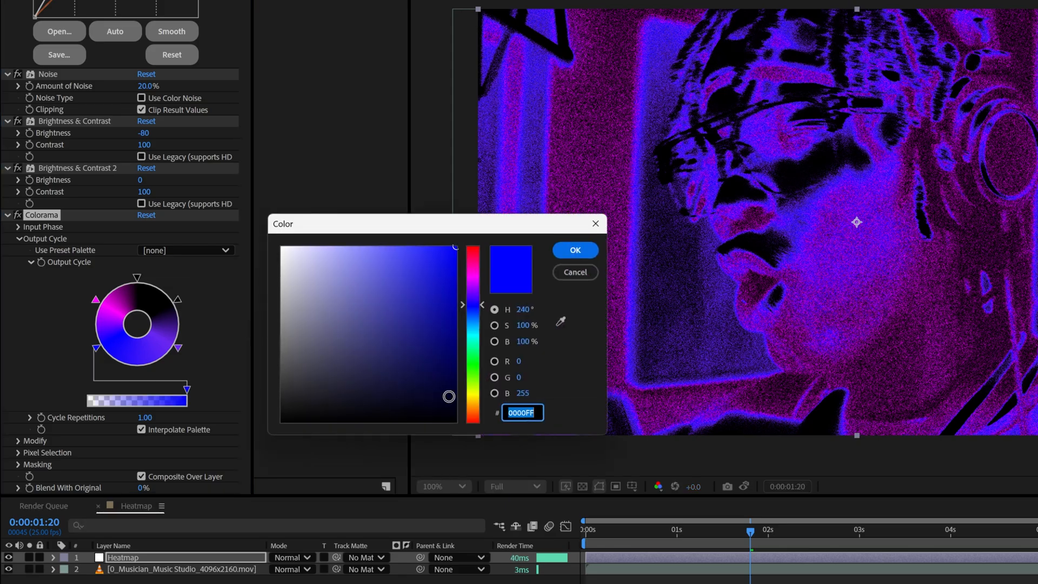
pyautogui.click(574, 249)
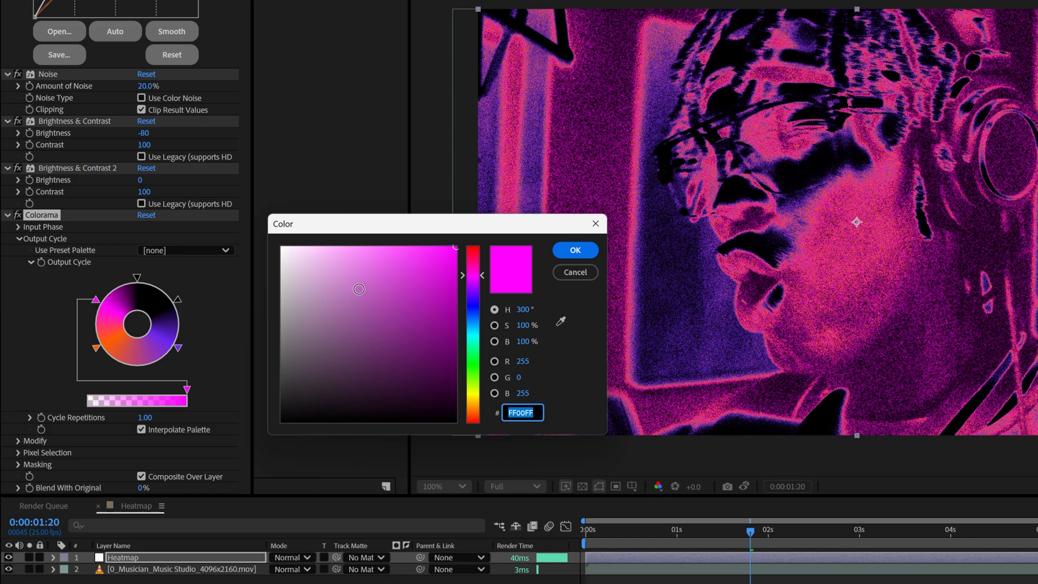
pyautogui.click(574, 250)
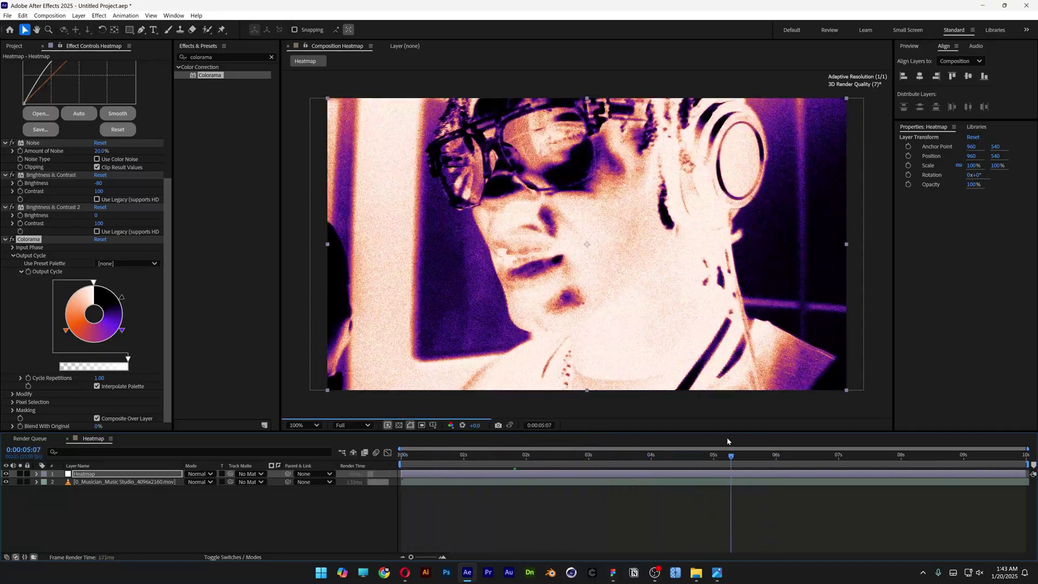
pyautogui.click(400, 455)
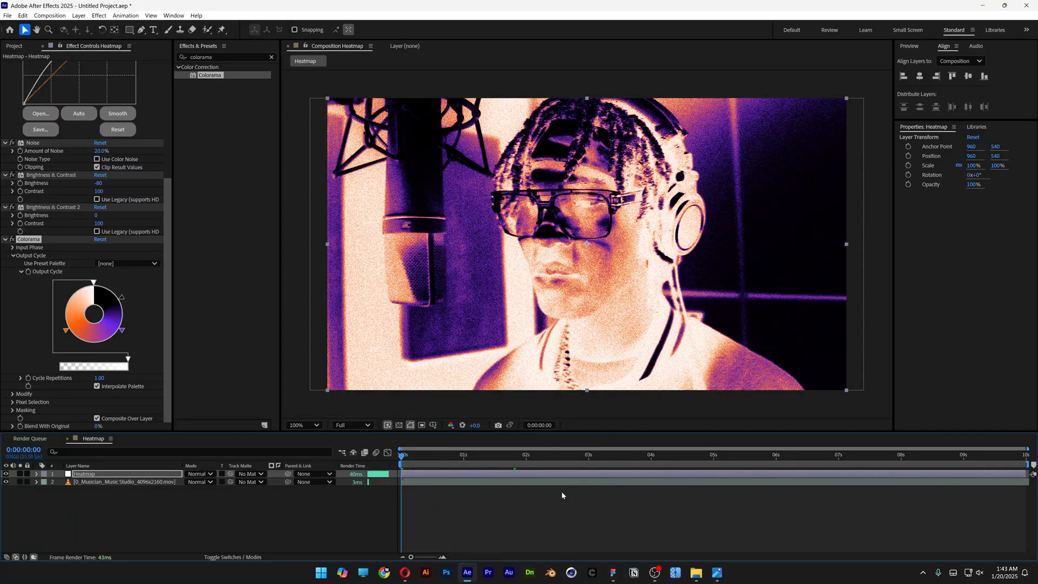